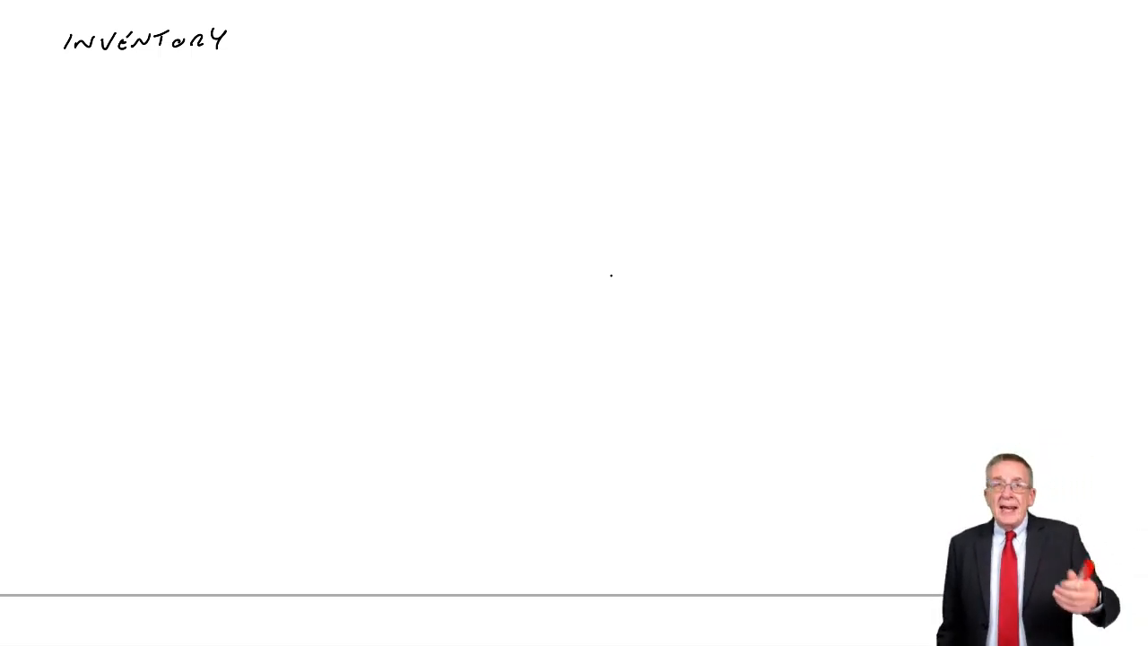
pyautogui.write('FIRST')
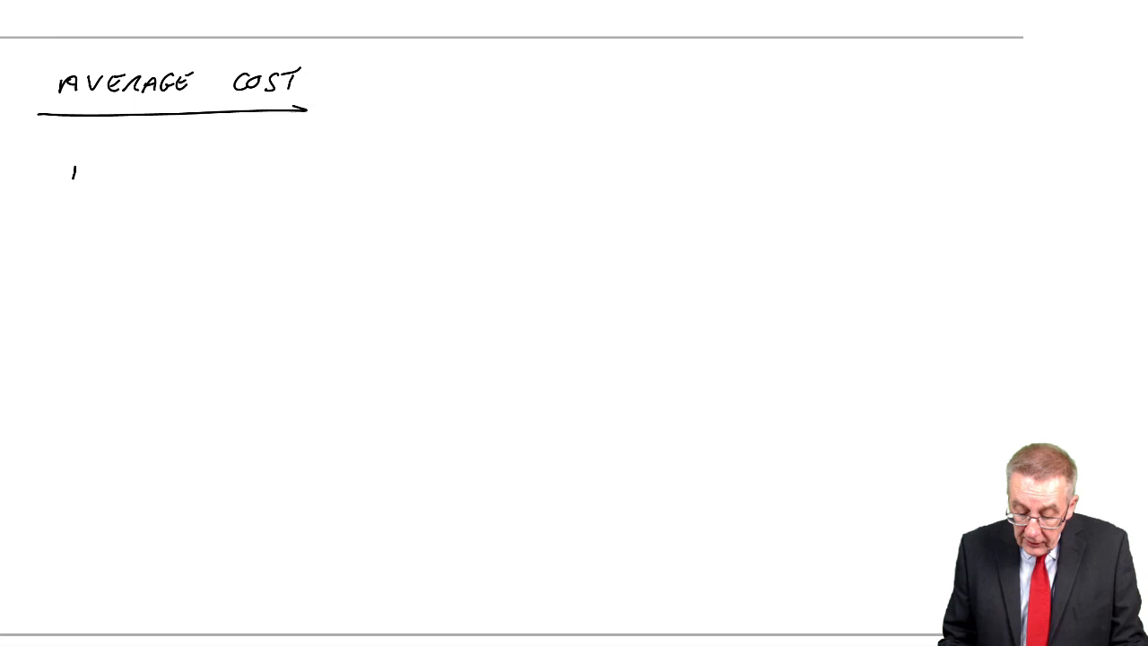
pyautogui.write('Nov.')
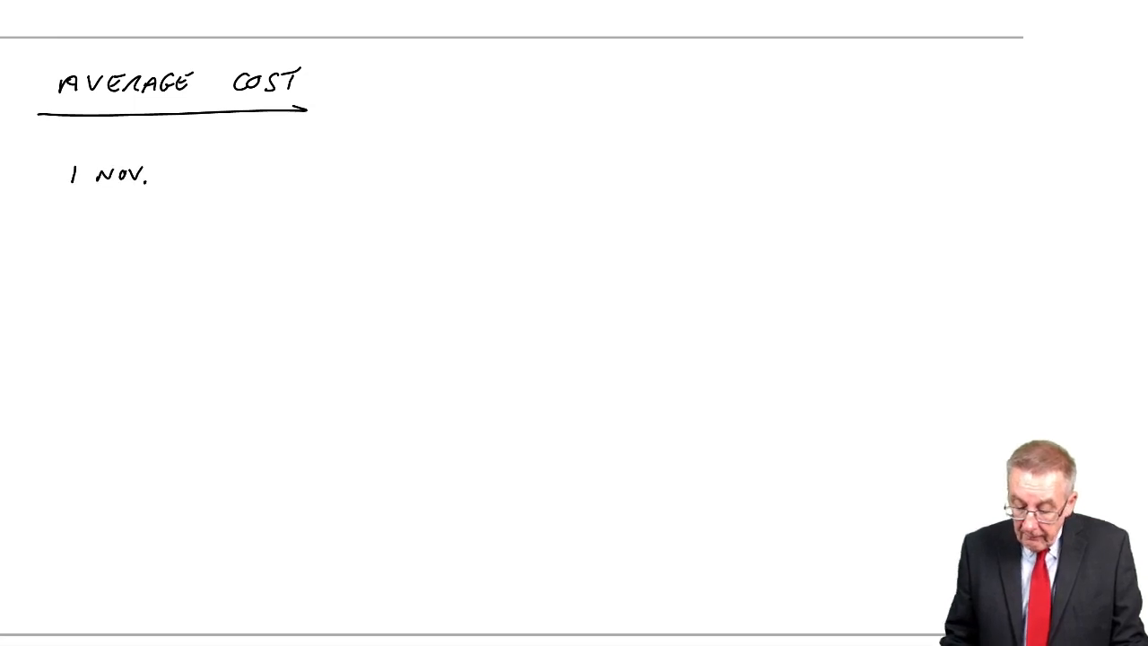
pyautogui.write('UNITS')
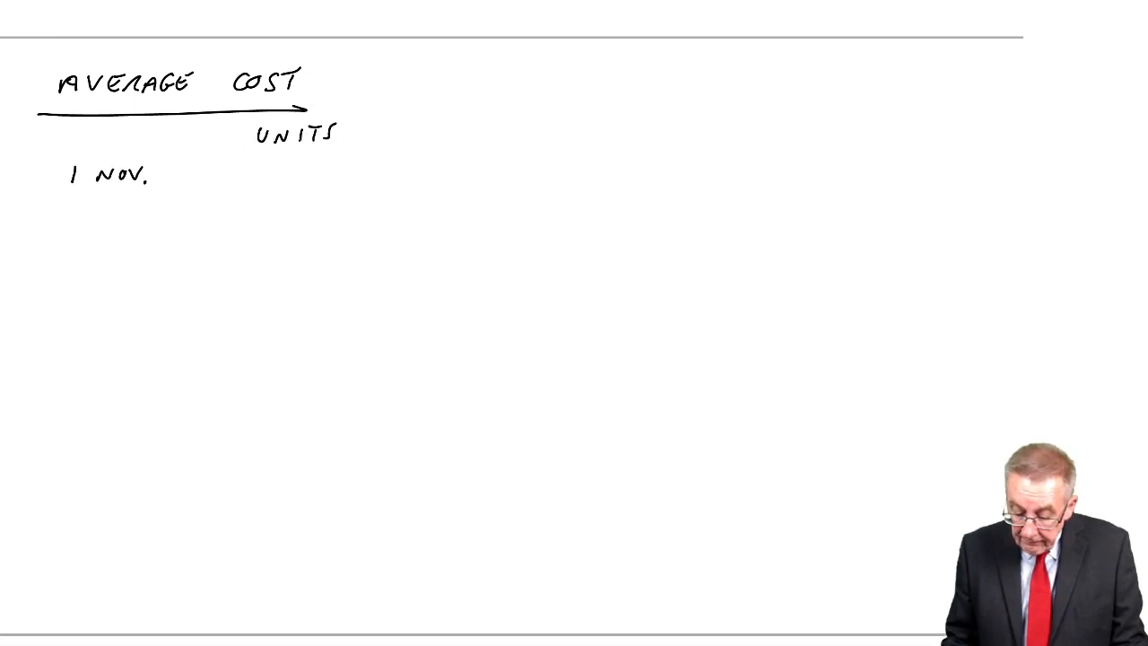